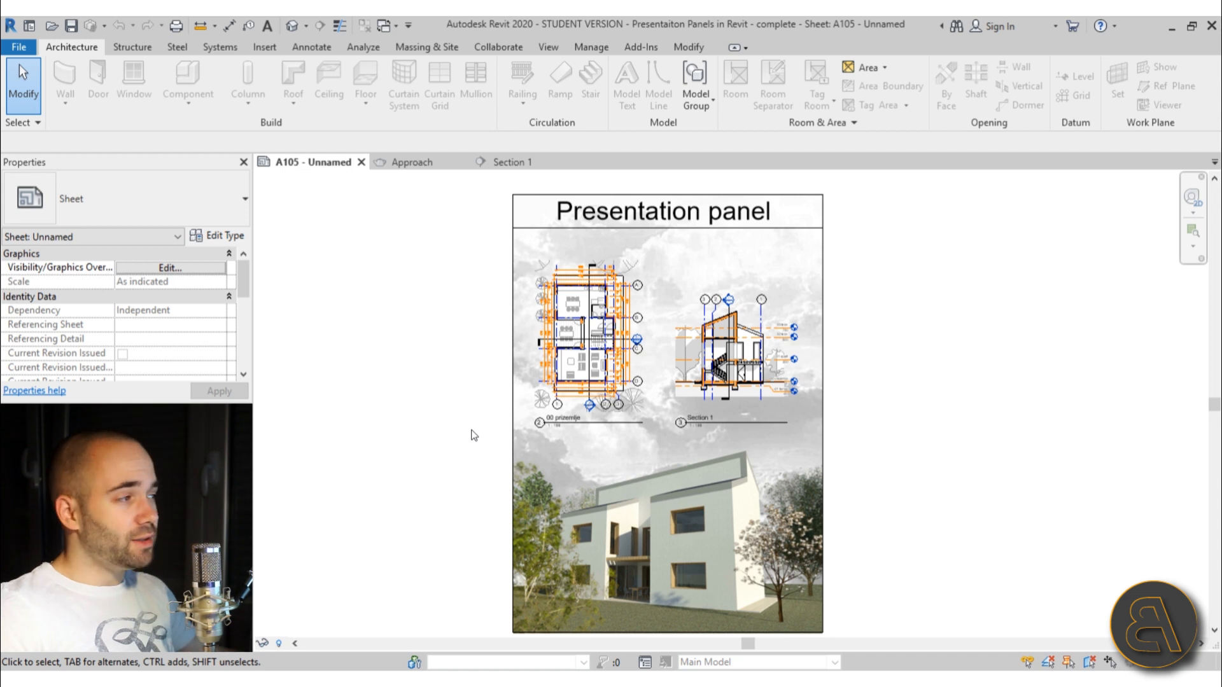
mouse_move(443, 443)
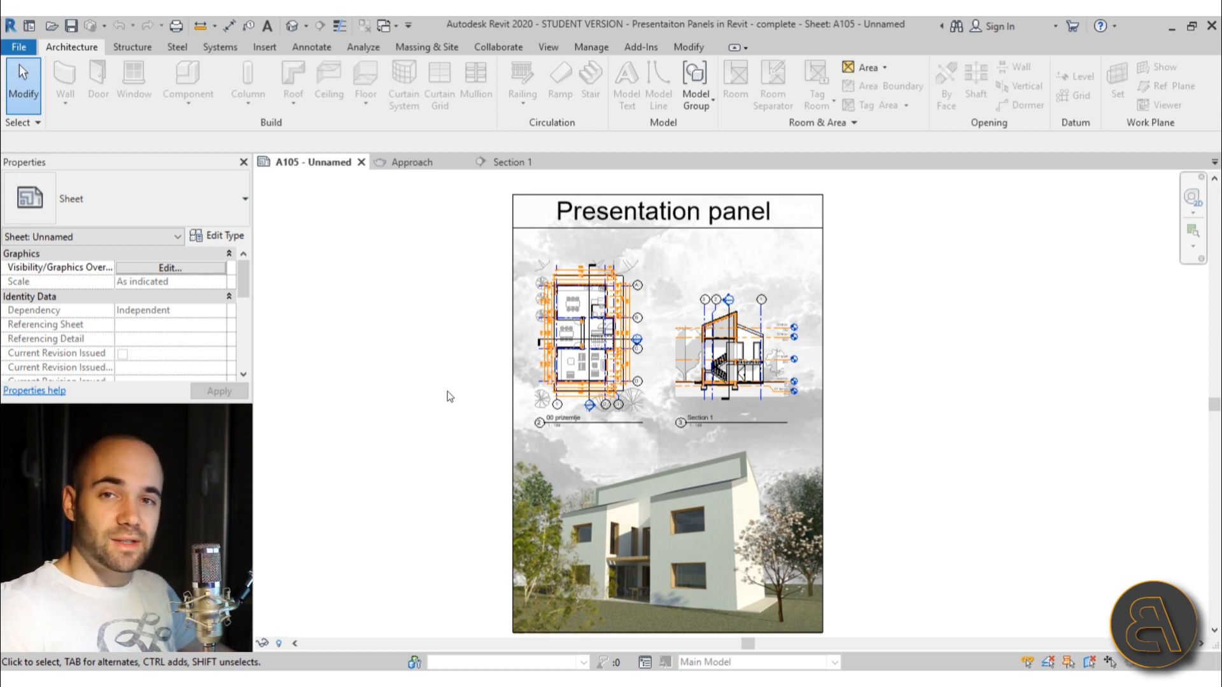
mouse_move(435, 522)
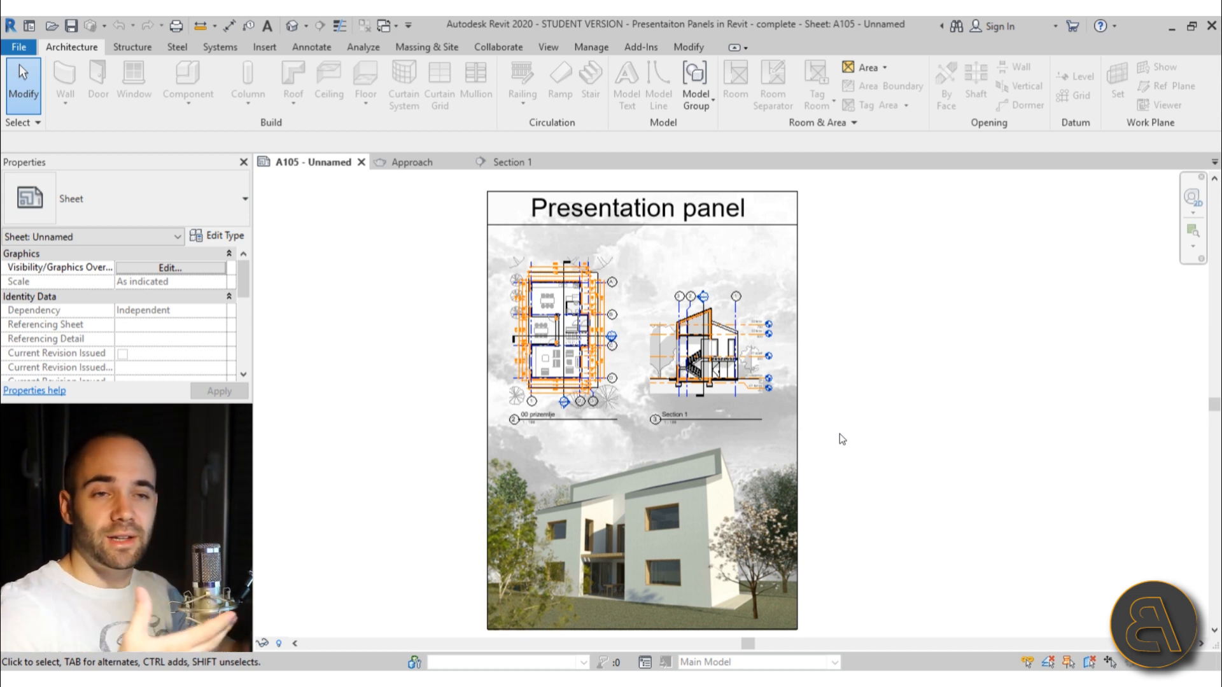
- Select the sheet's rendering viewport and switch to the Approach rendering view
click(591, 607)
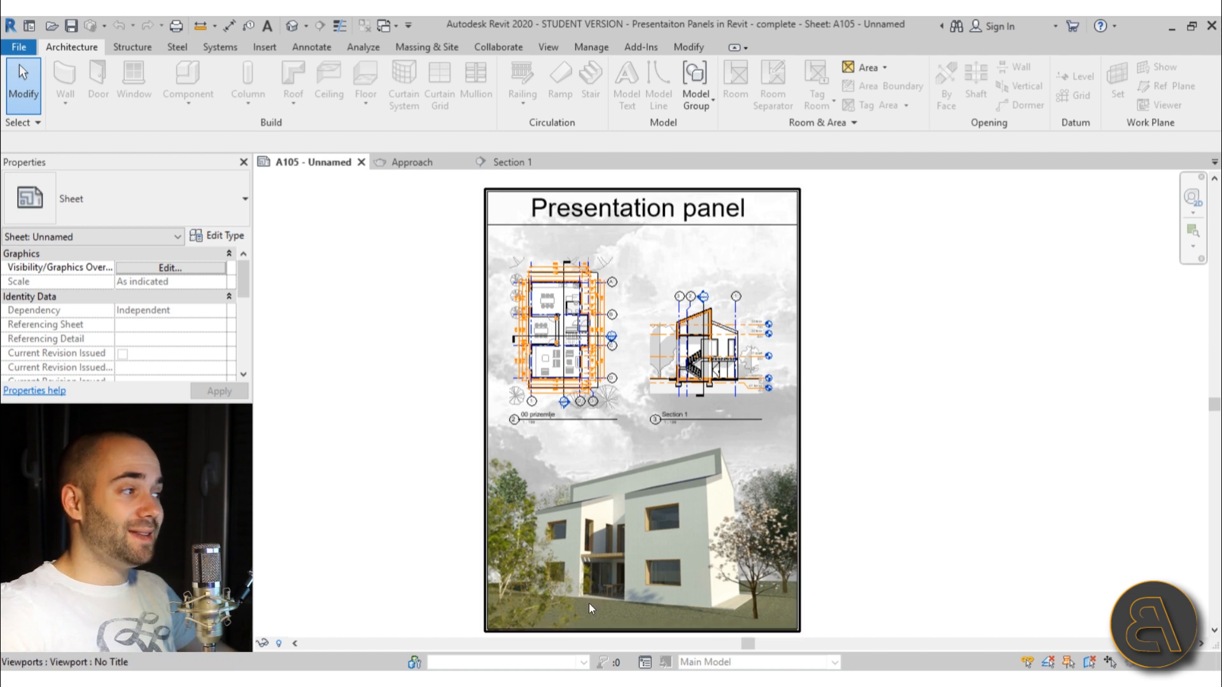
mouse_move(608, 522)
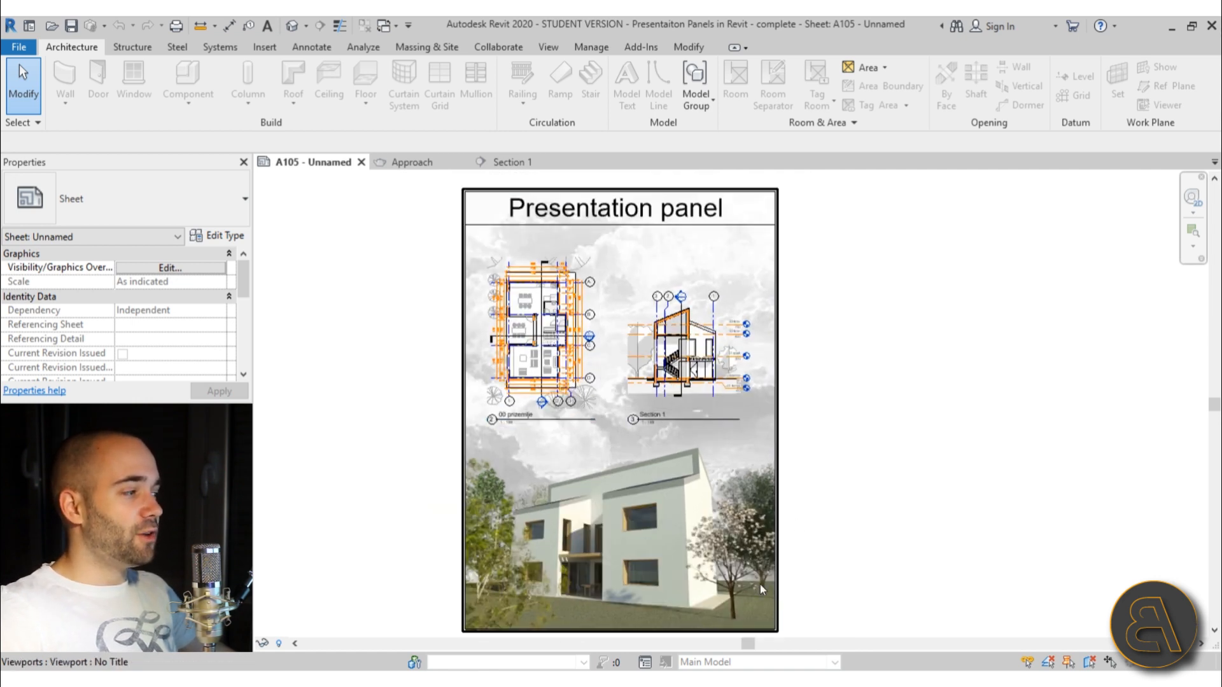
mouse_move(513, 504)
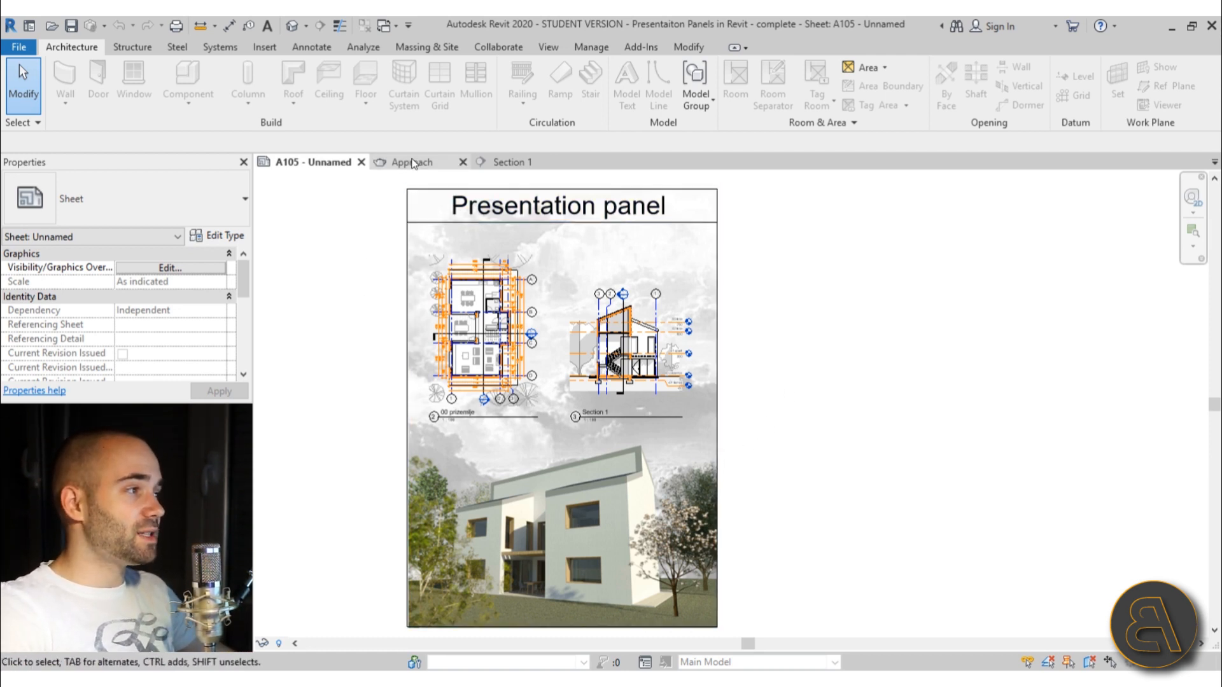
click(412, 162)
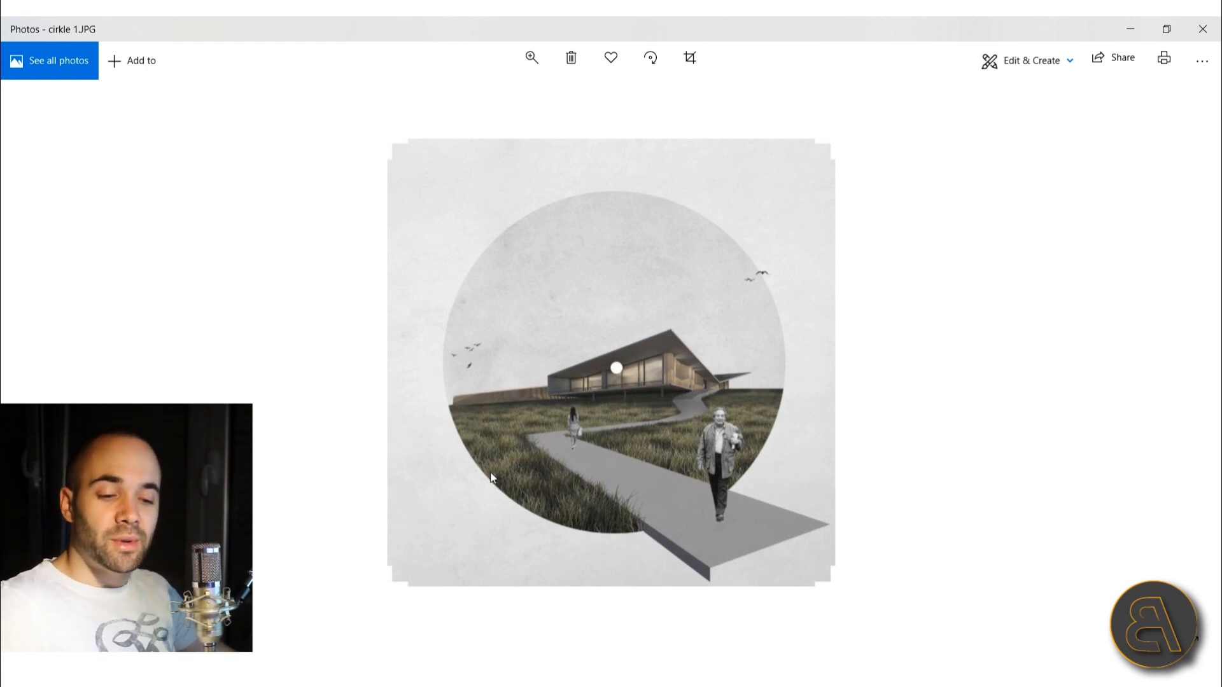
mouse_move(452, 542)
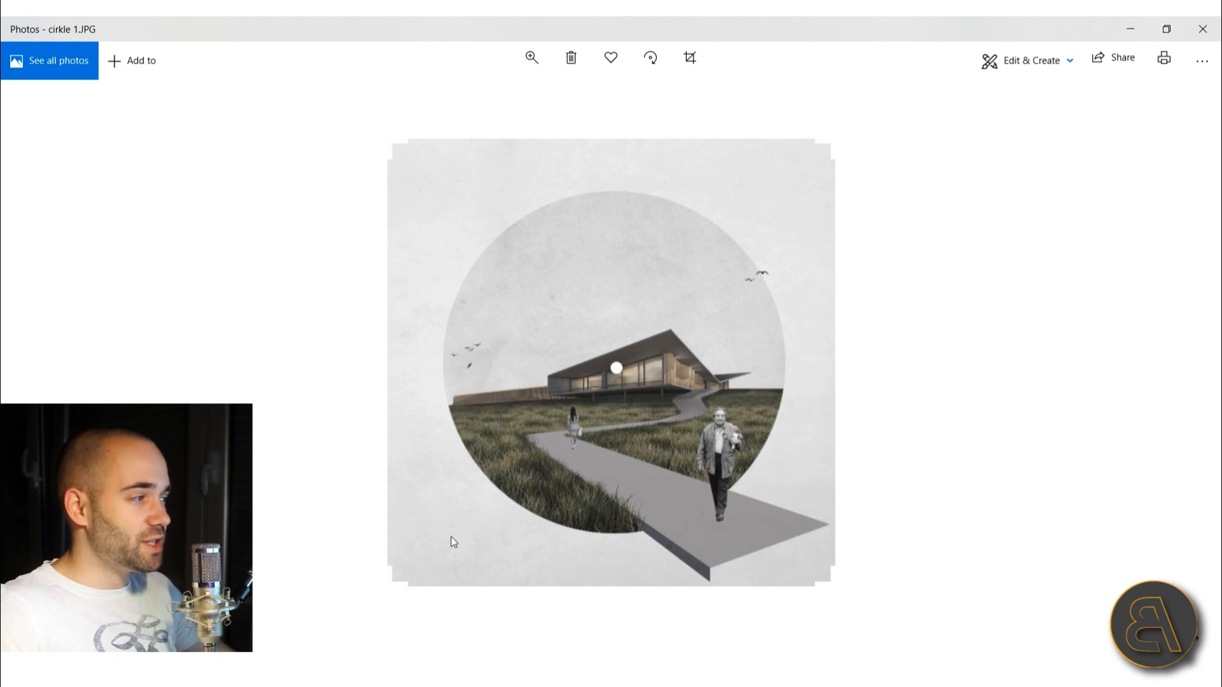
mouse_move(782, 278)
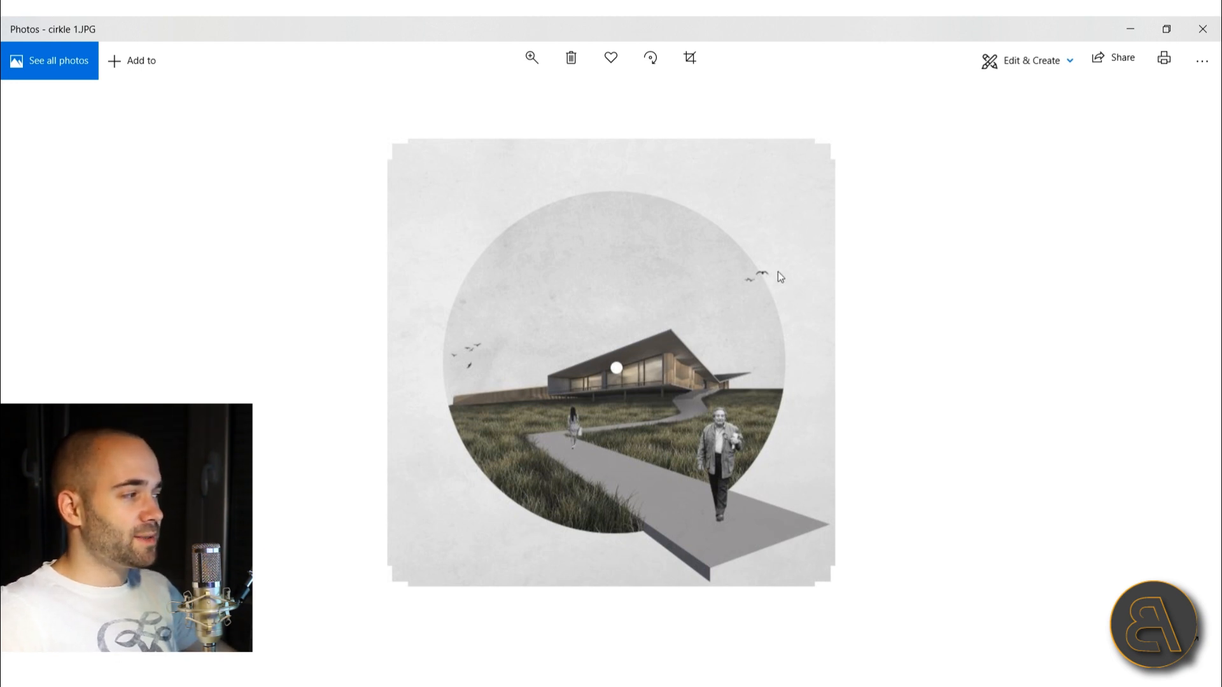
mouse_move(493, 366)
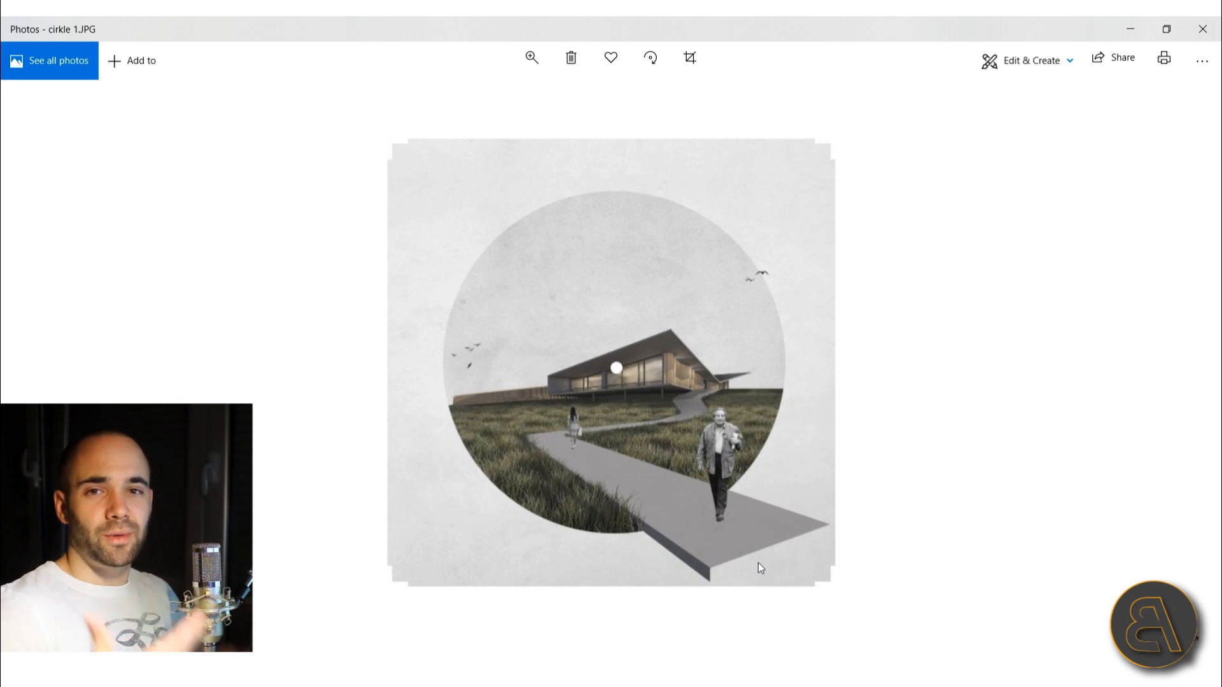
mouse_move(773, 482)
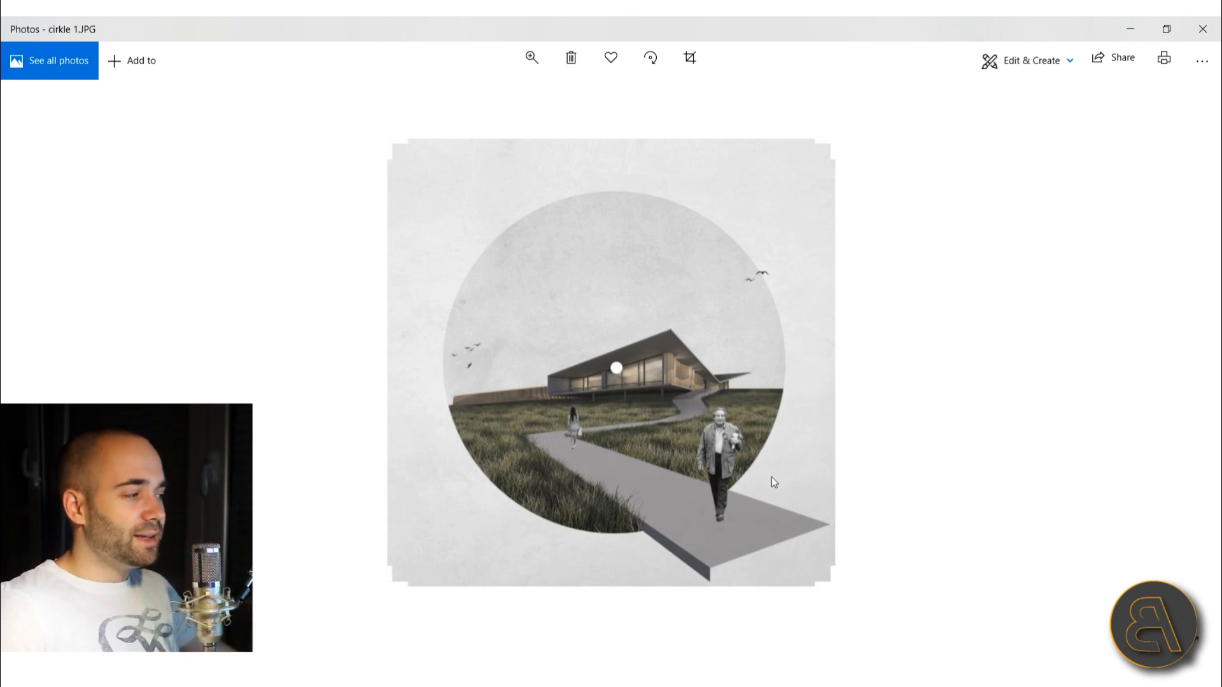
mouse_move(804, 588)
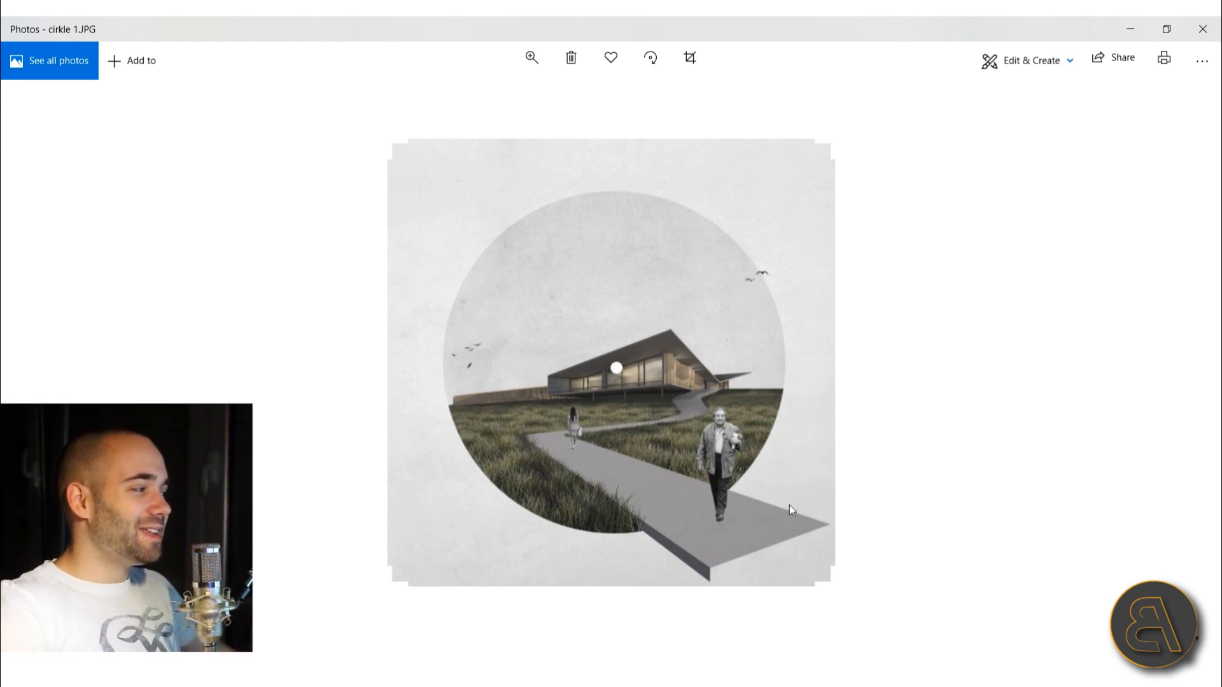
mouse_move(646, 542)
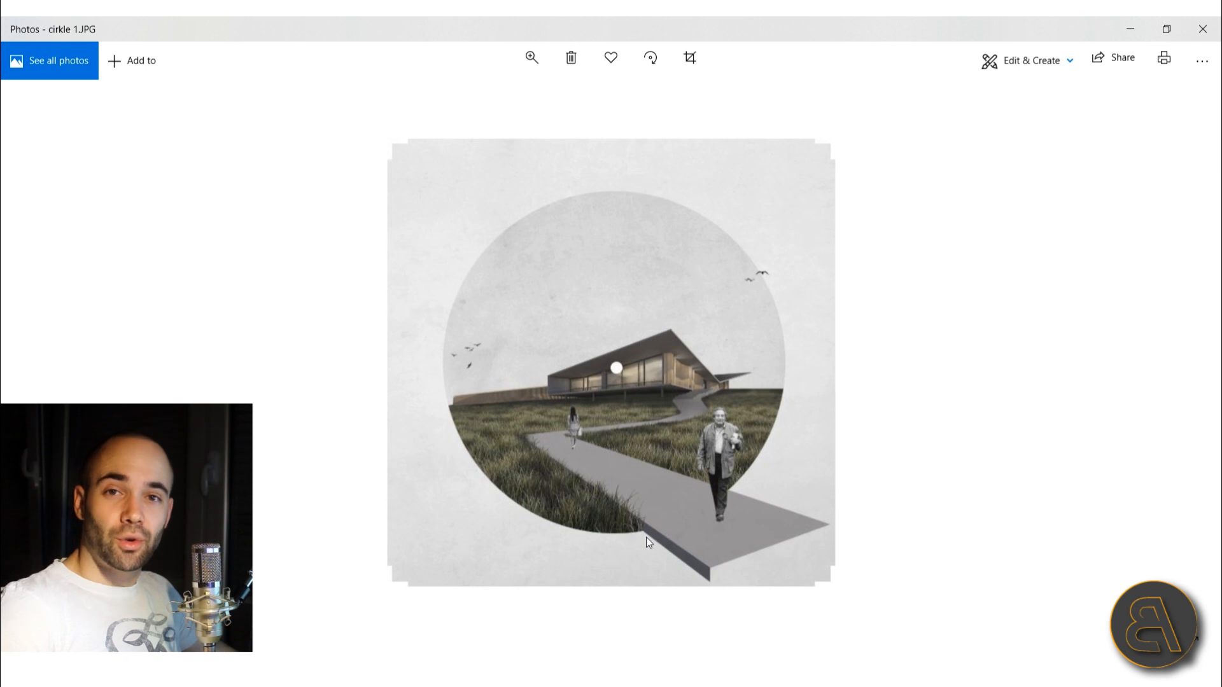
mouse_move(587, 520)
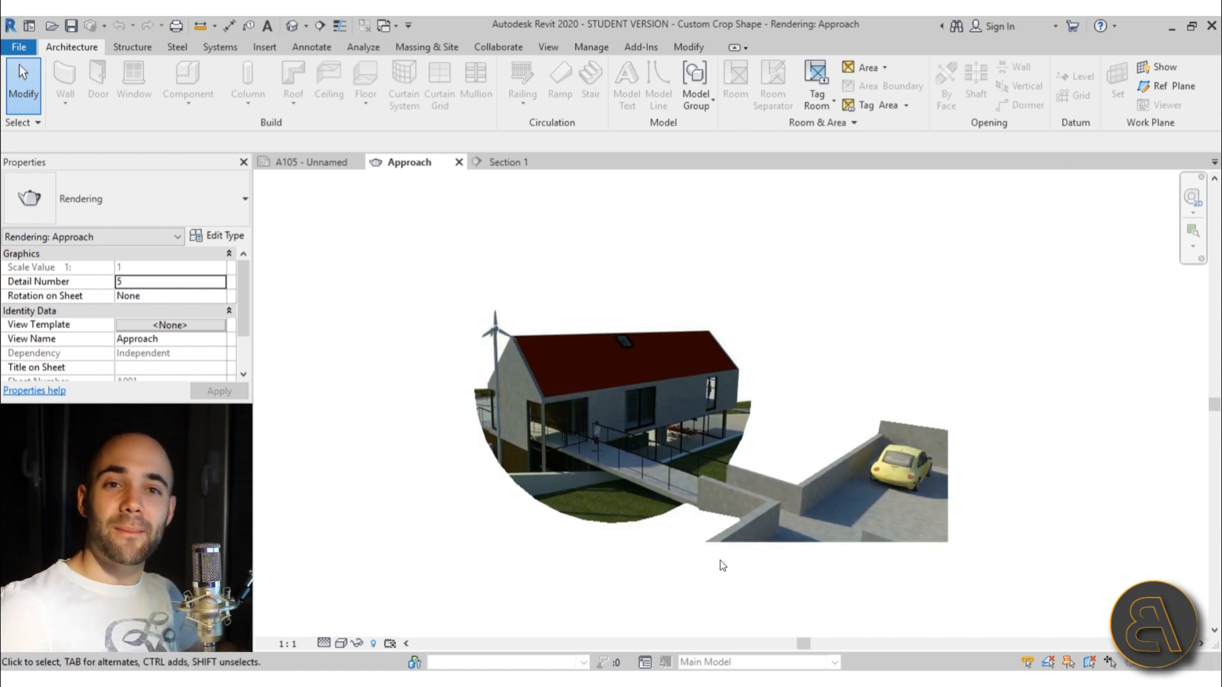
- Show the Approach rendering's circular crop, then move on to the Section 1 view
click(565, 469)
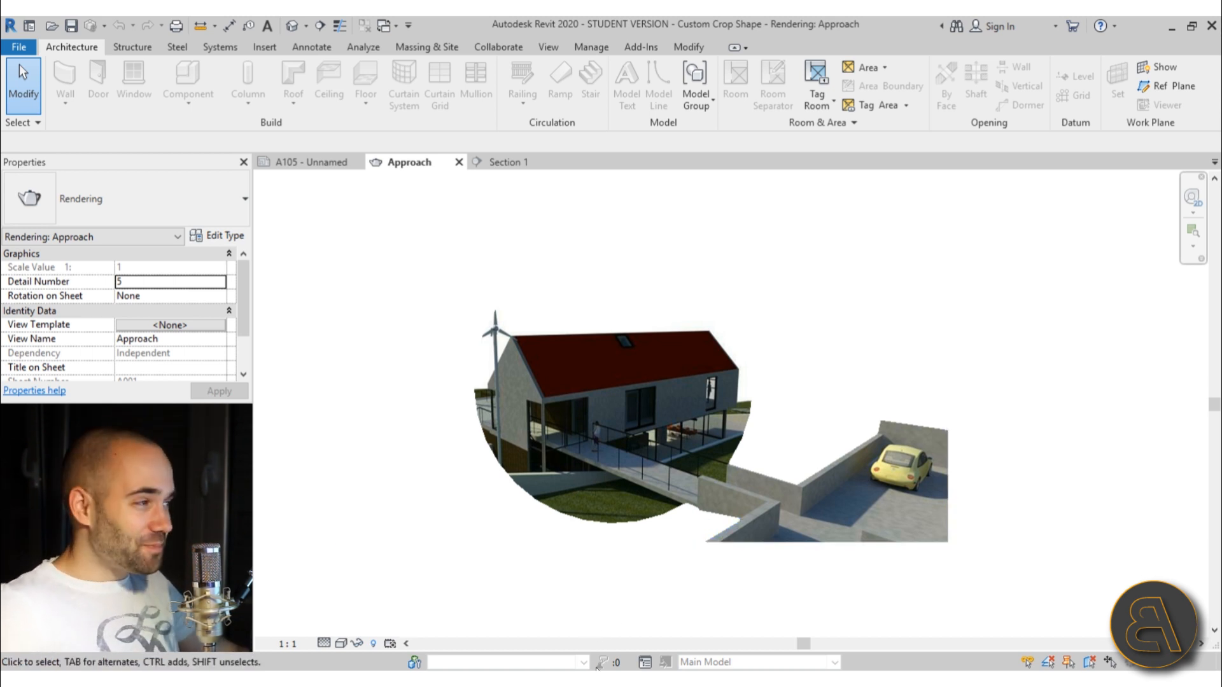
click(509, 162)
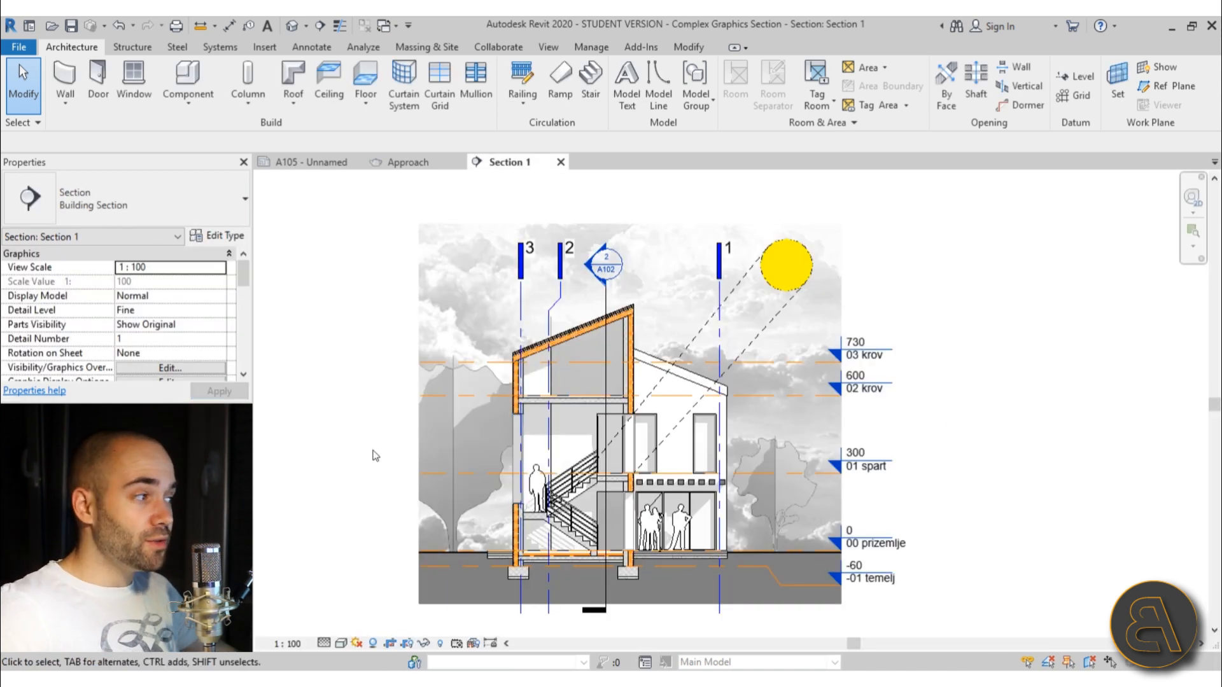
mouse_move(337, 522)
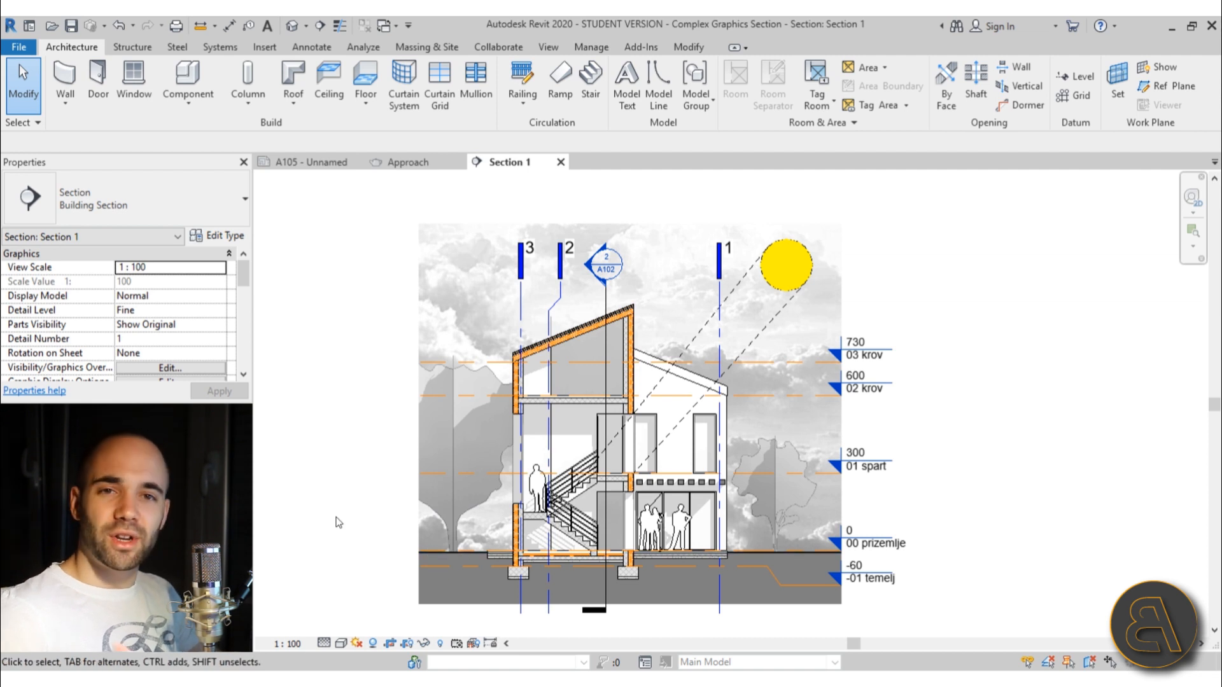
mouse_move(853, 462)
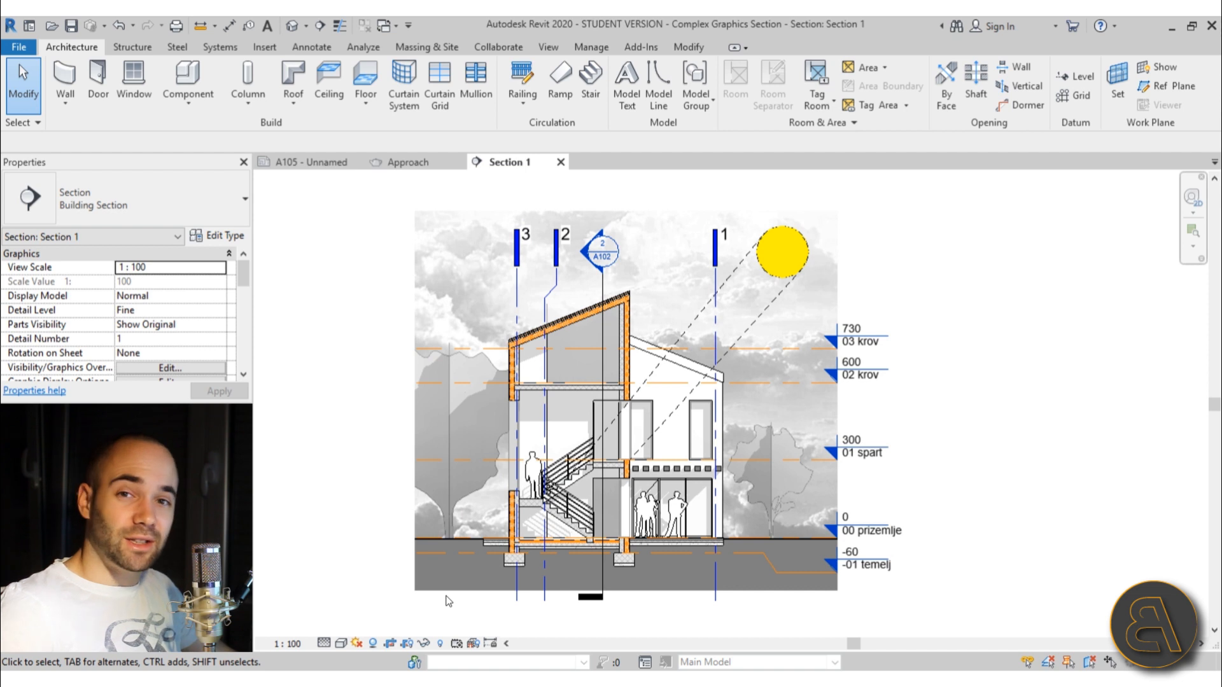
mouse_move(474, 612)
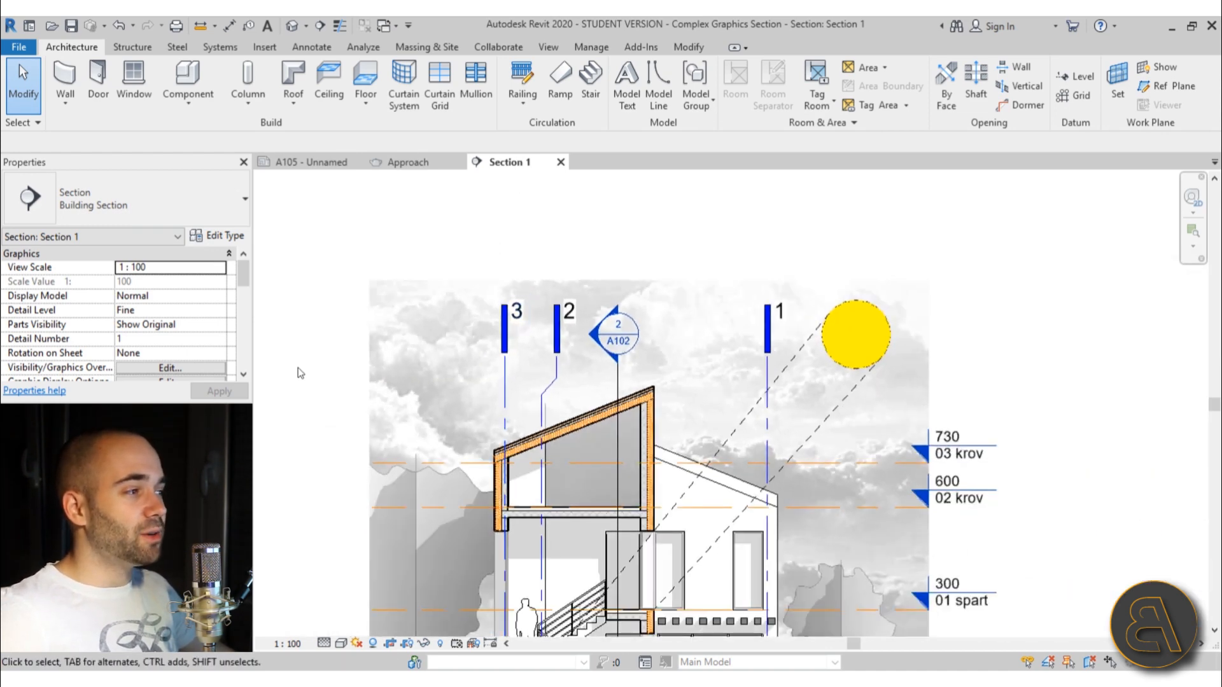
mouse_move(469, 336)
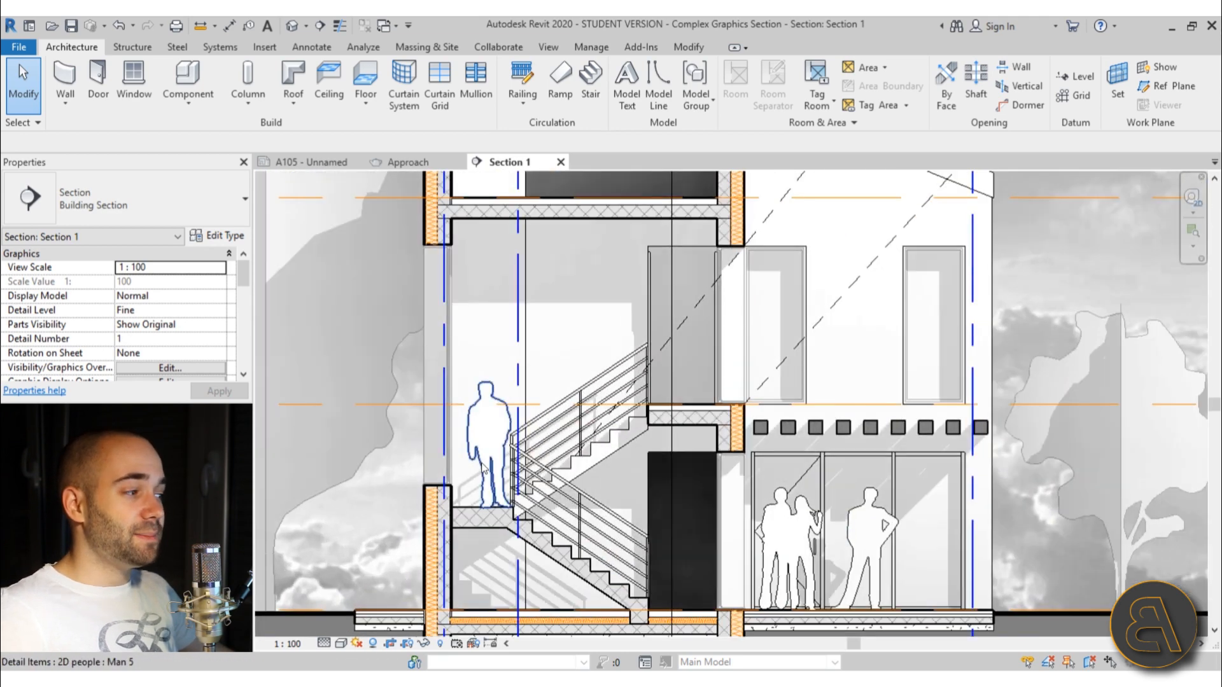
mouse_move(487, 453)
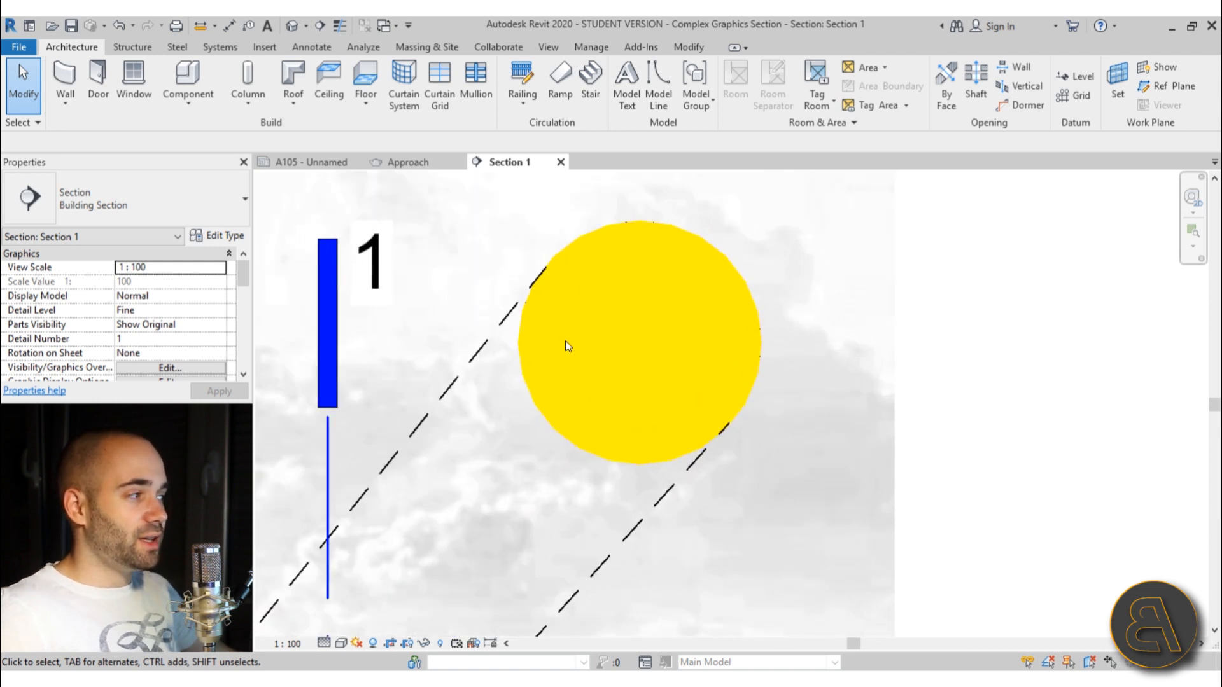
mouse_move(1013, 437)
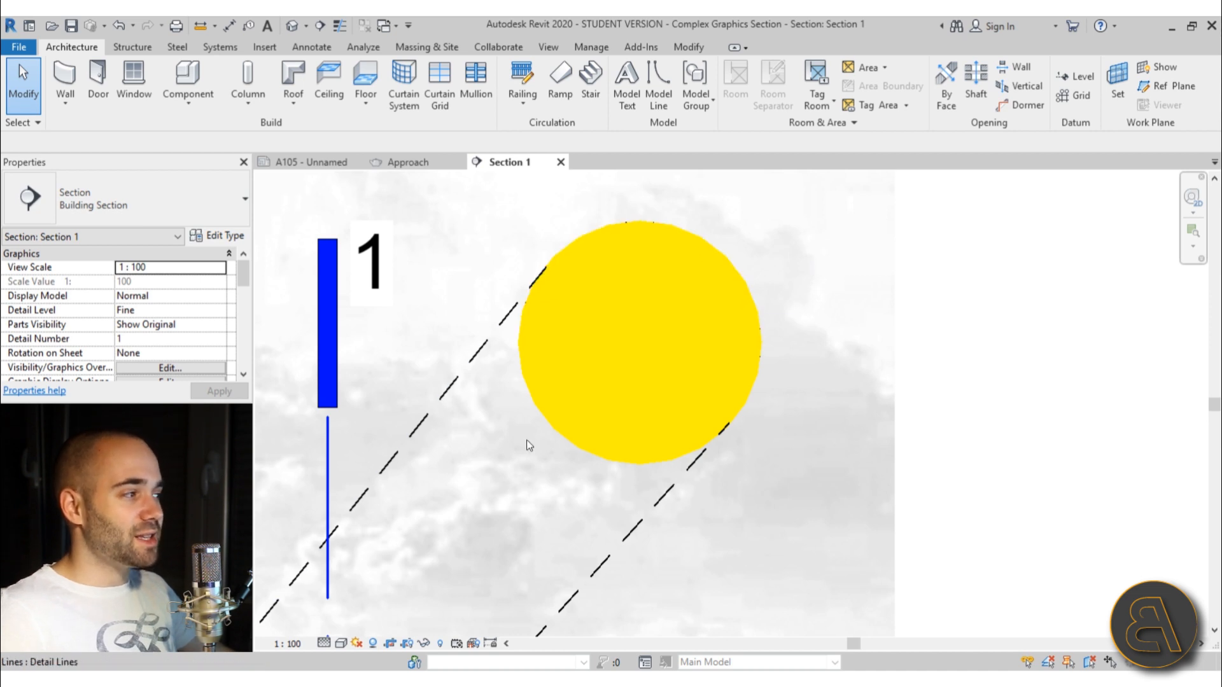
mouse_move(901, 372)
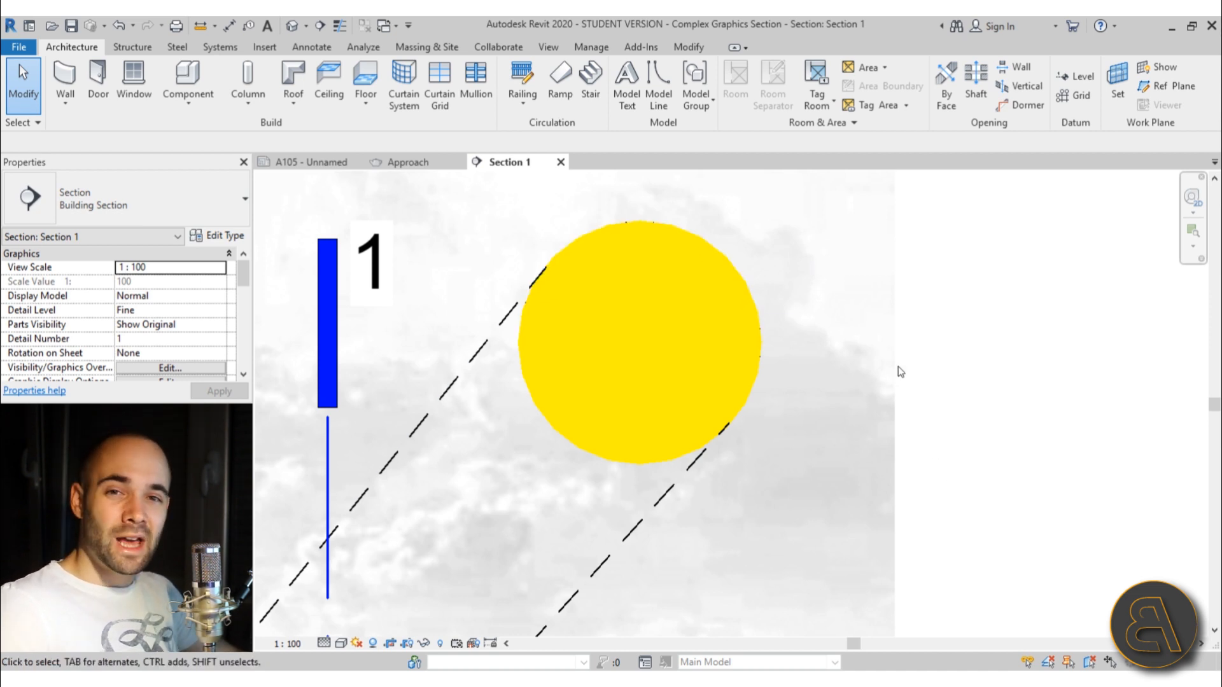